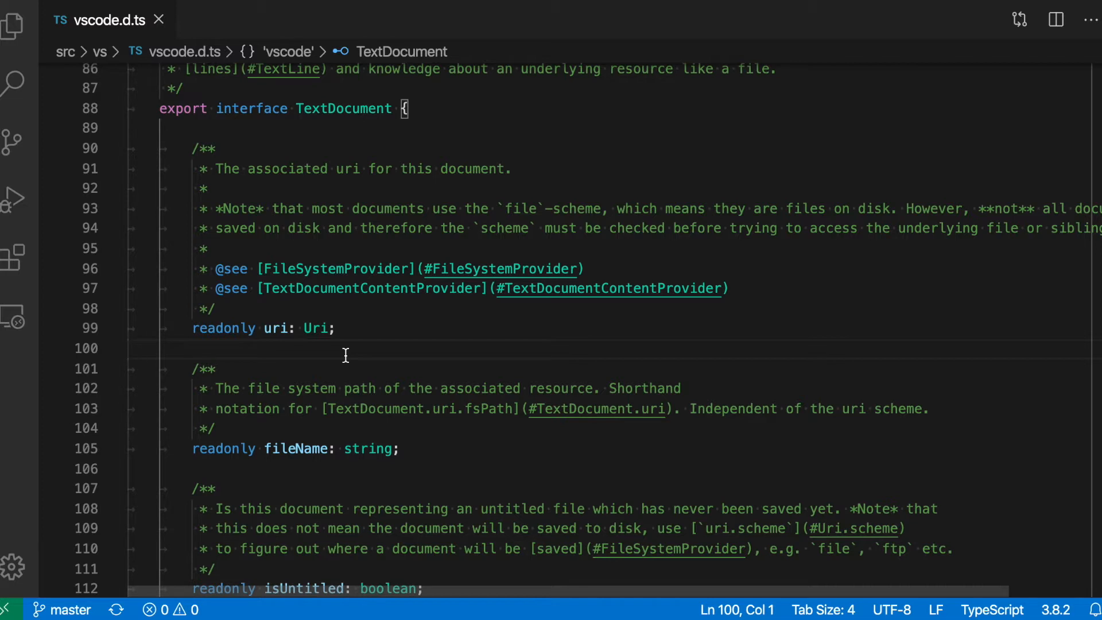
mouse_move(892, 148)
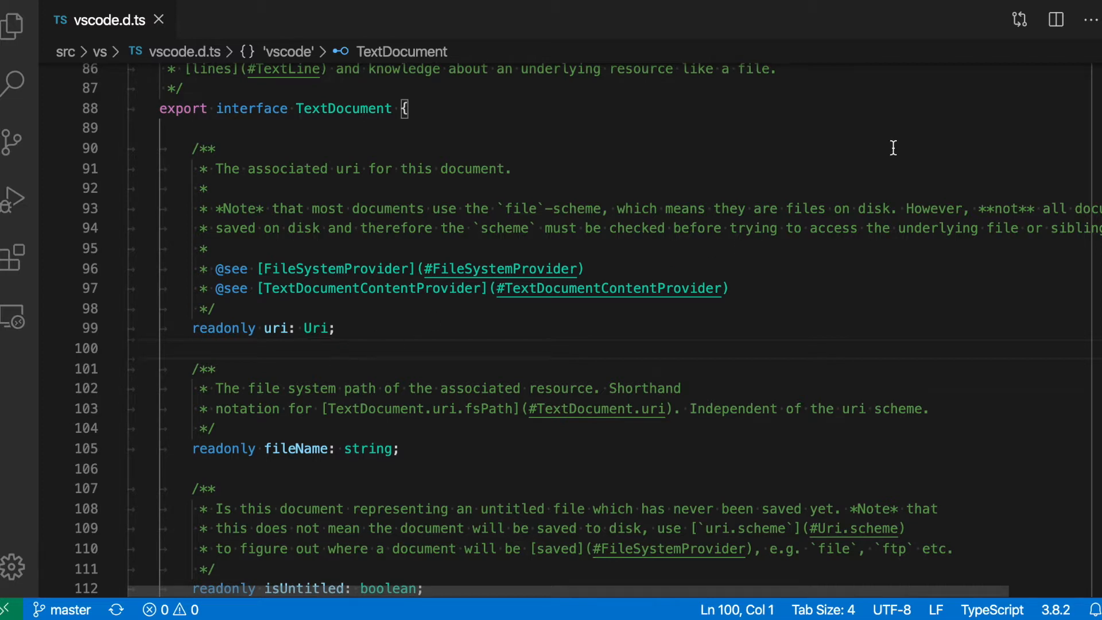
mouse_move(1055, 19)
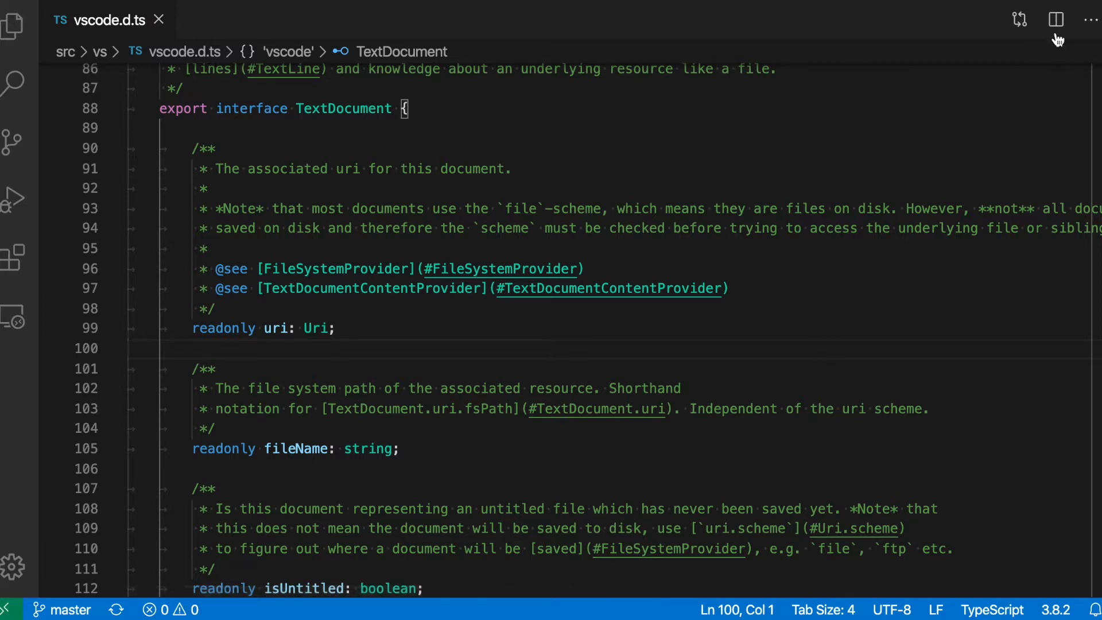
Step: Show vscode.d.ts in a second side-by-side editor group at the TextDocument interface
click(1054, 20)
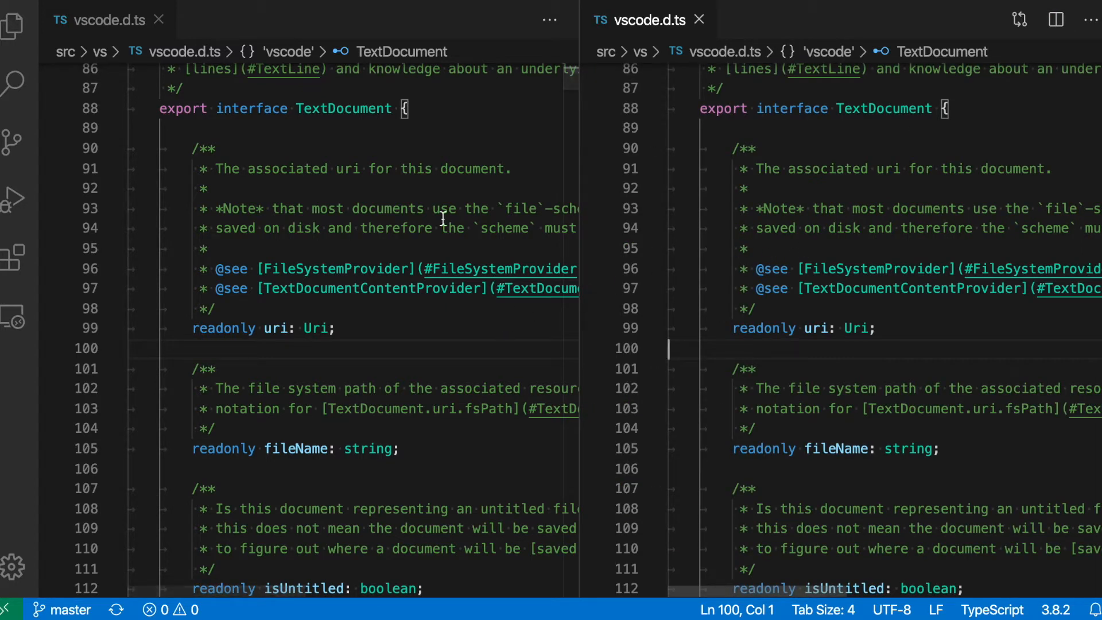
mouse_move(815, 362)
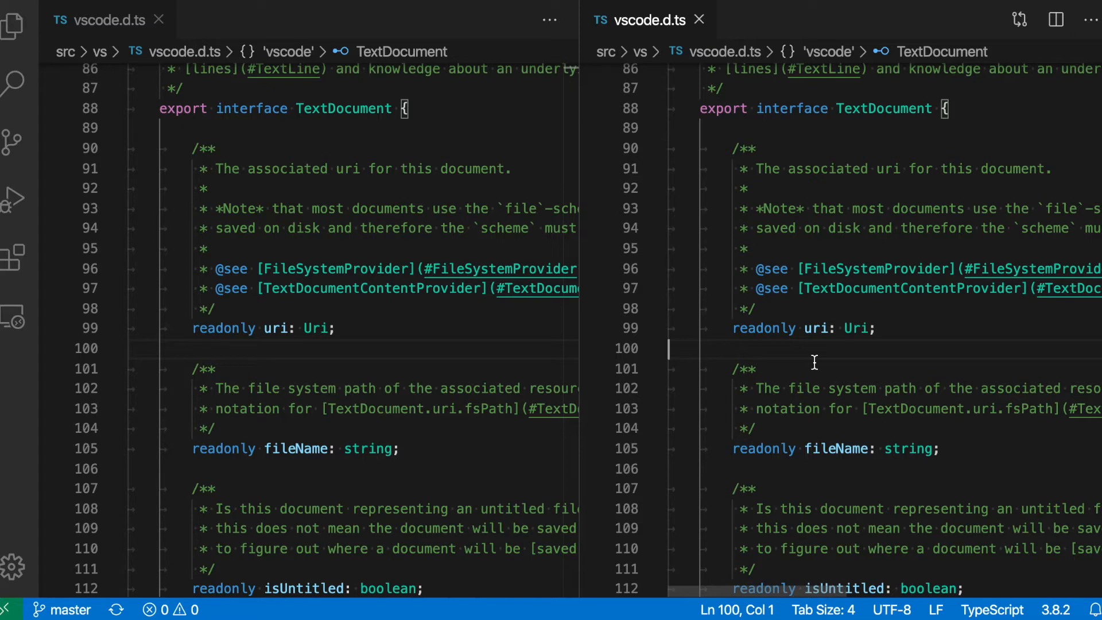
scroll(down, 3)
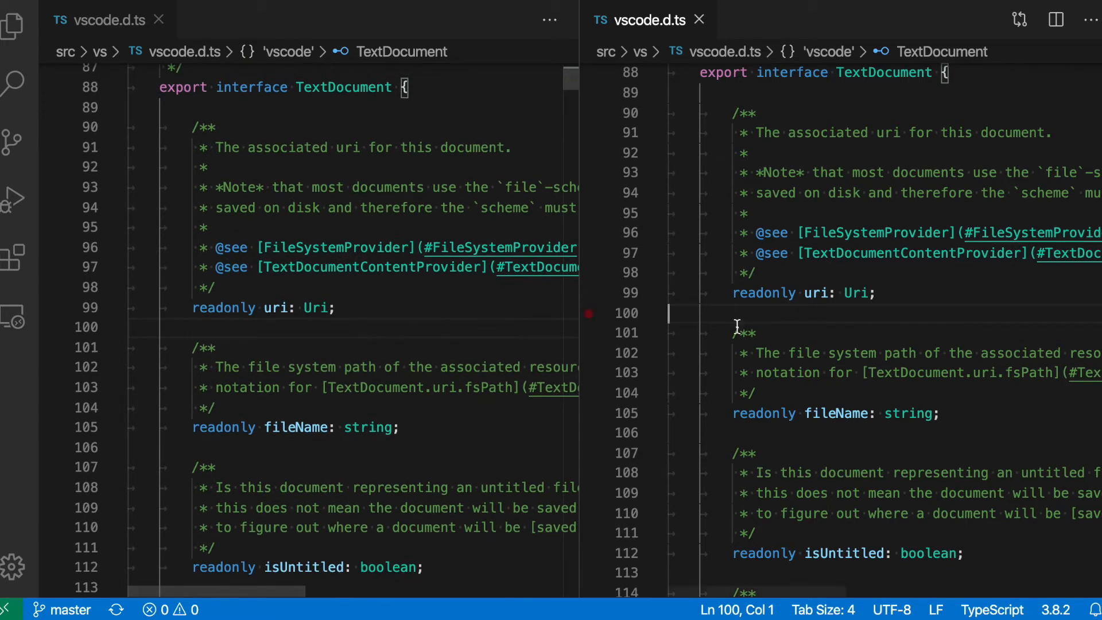
Step: Rename the TextDocument property 'uri' to 'resource' and jump to the textDocuments symbol
text(resource)
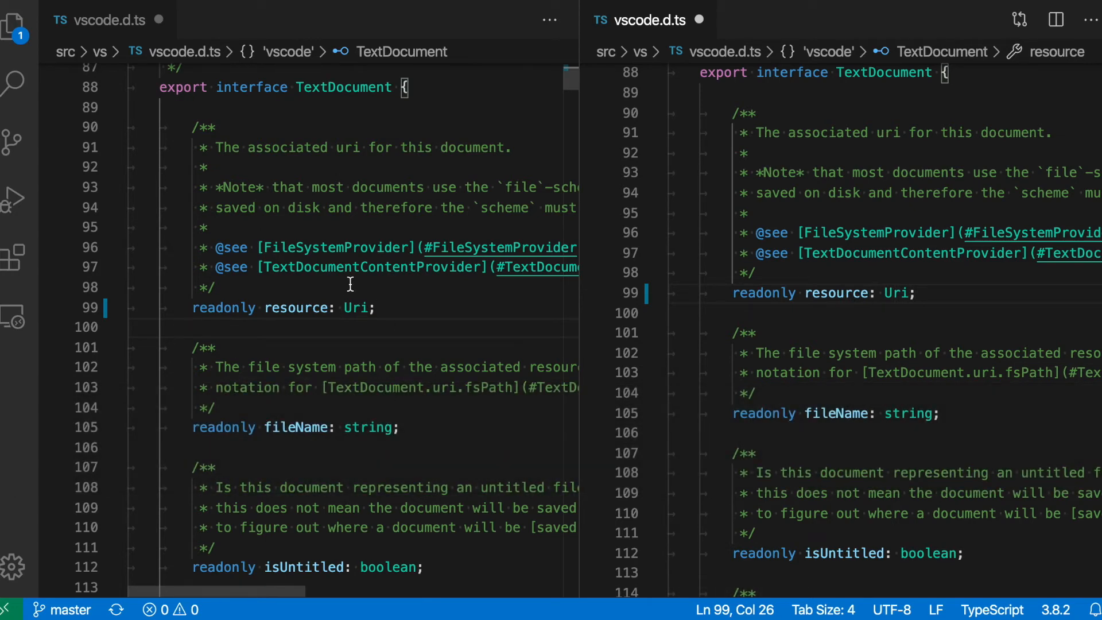
mouse_move(273, 307)
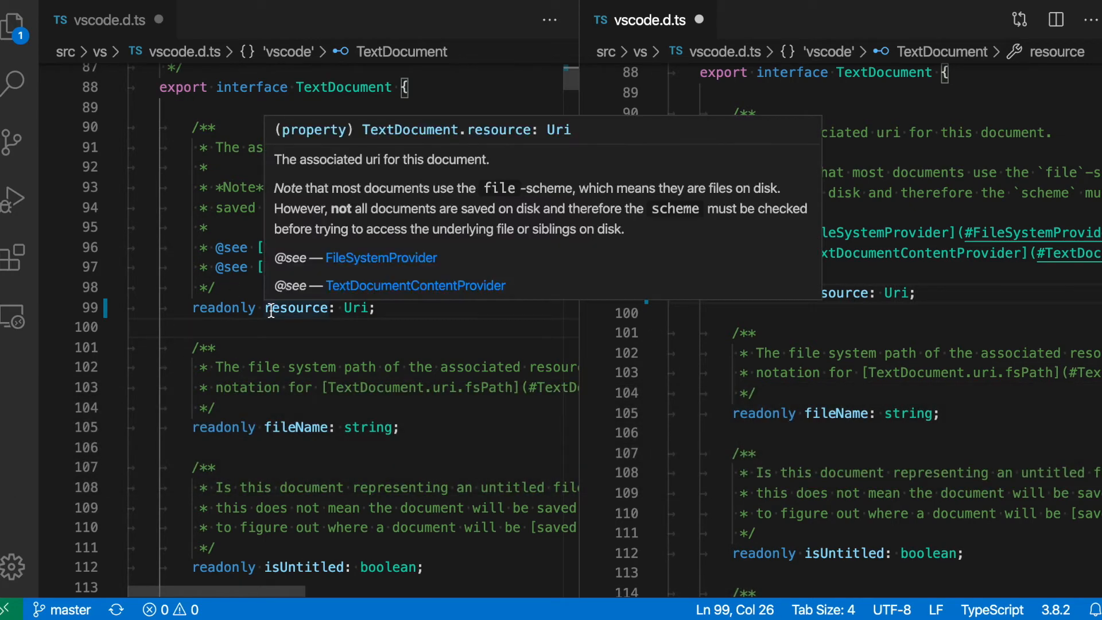
mouse_move(233, 335)
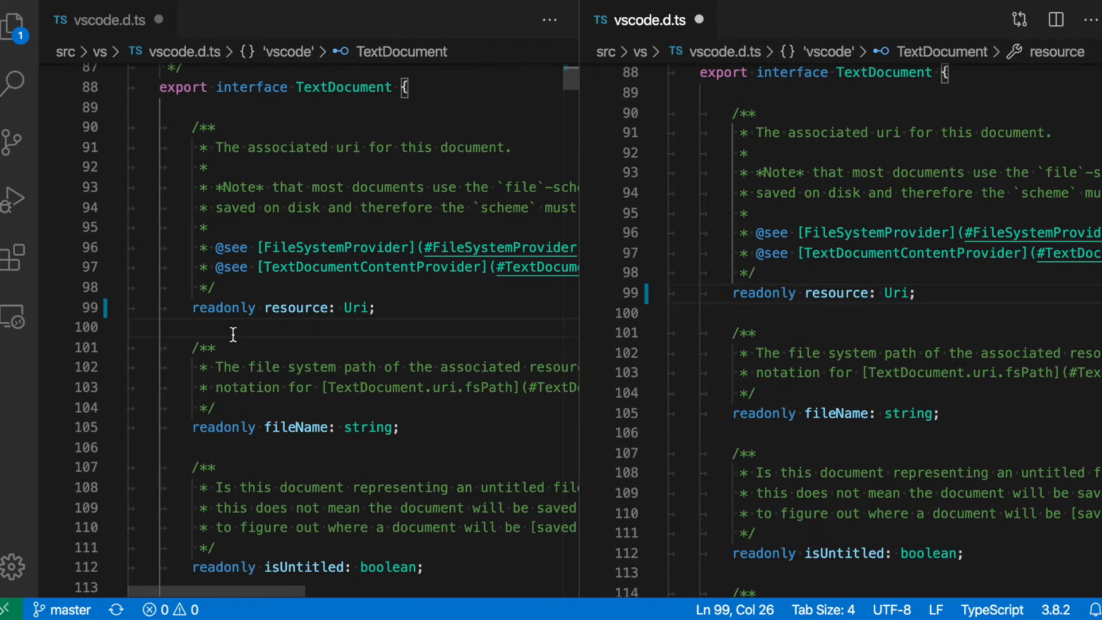
mouse_move(855, 239)
text(@textd)
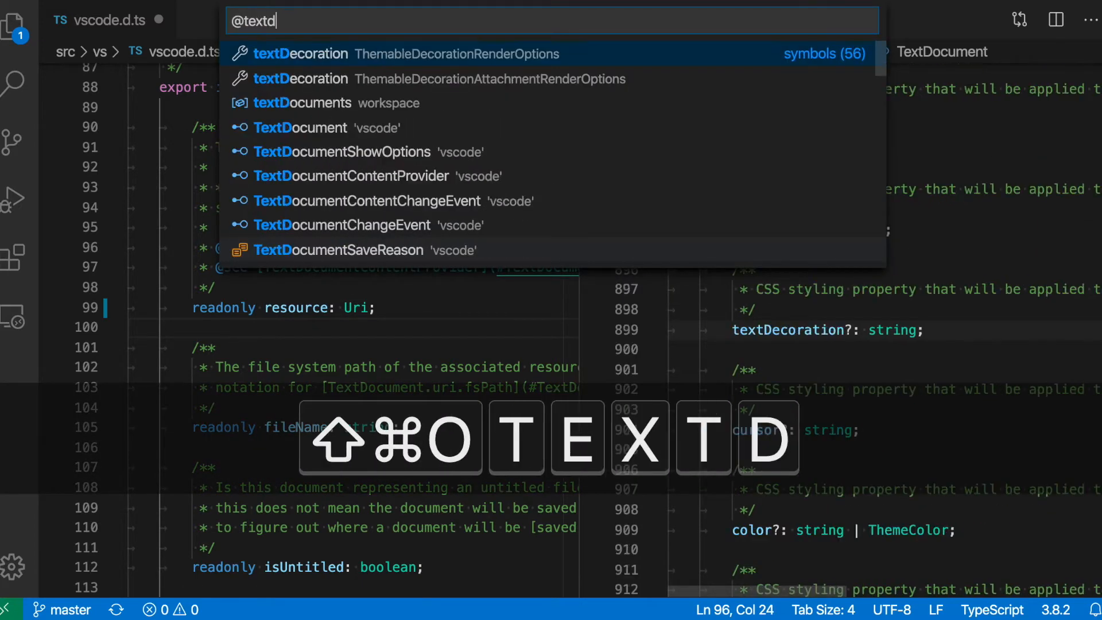
key(Enter)
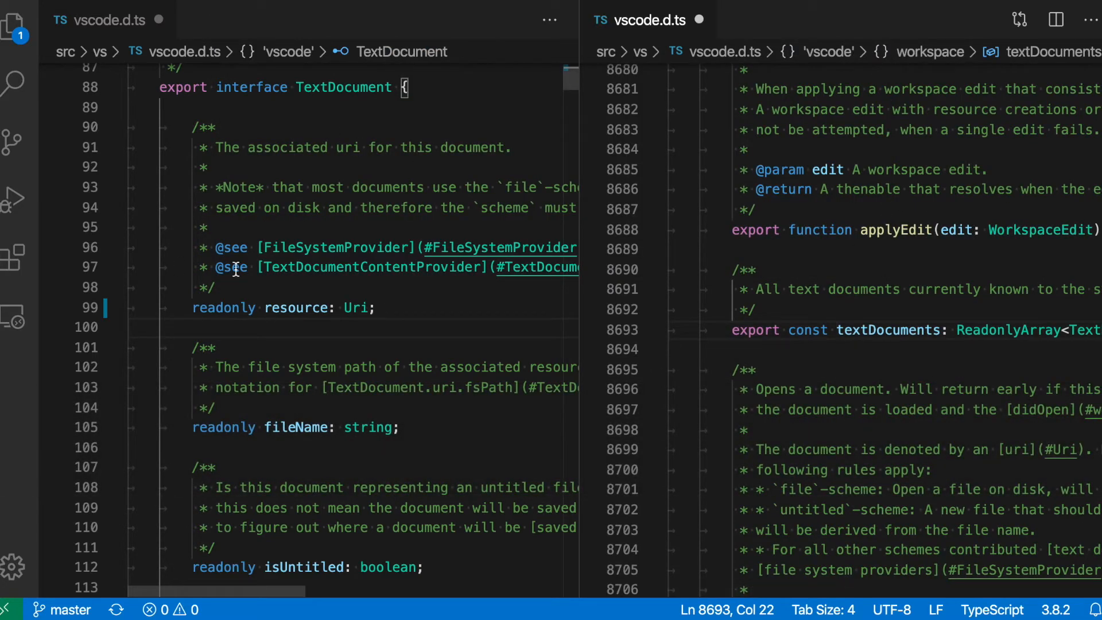
mouse_move(392, 279)
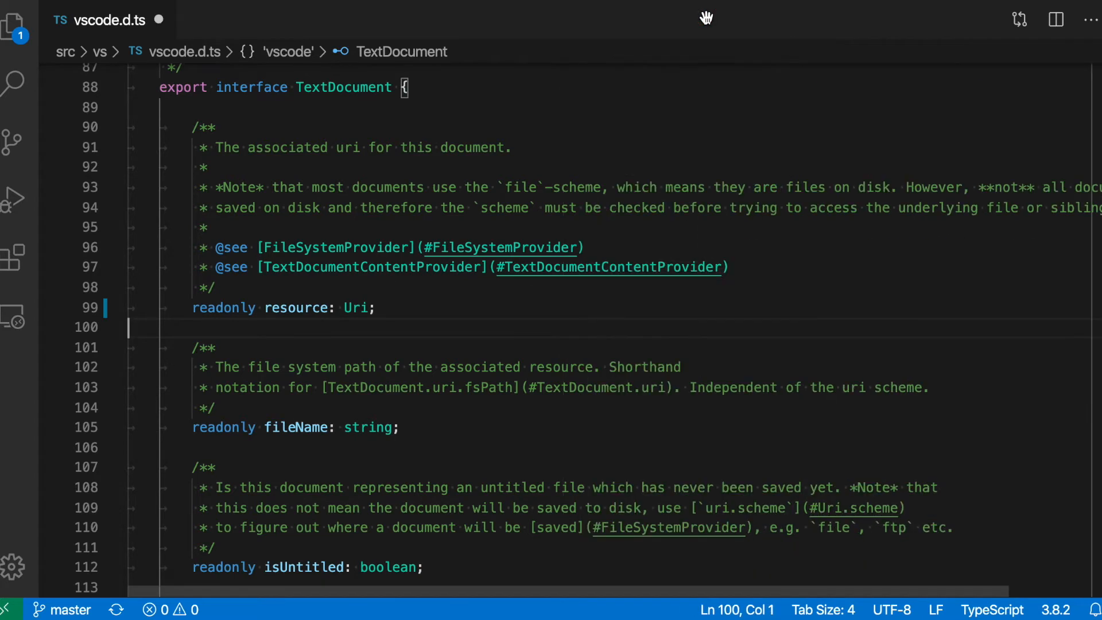
mouse_move(452, 324)
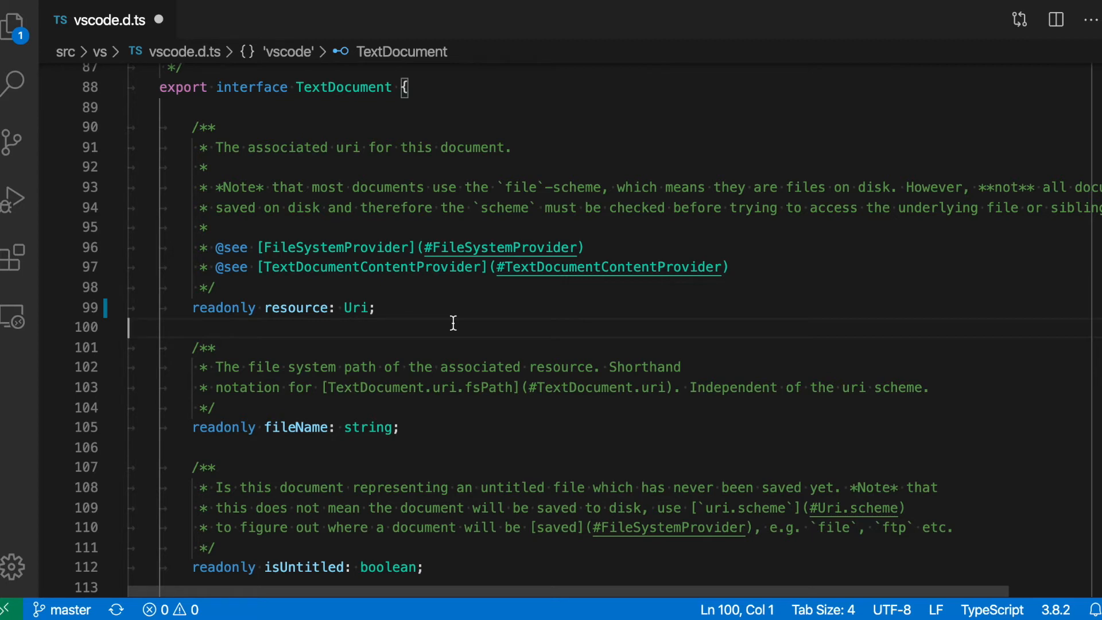
click(1053, 19)
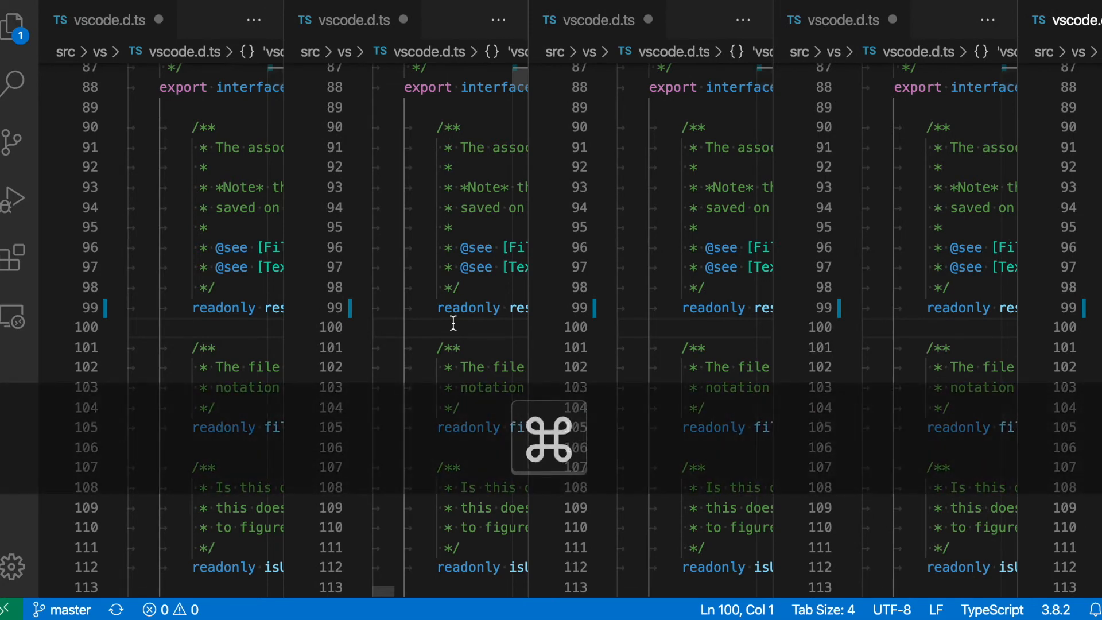
key(Cmd+W)
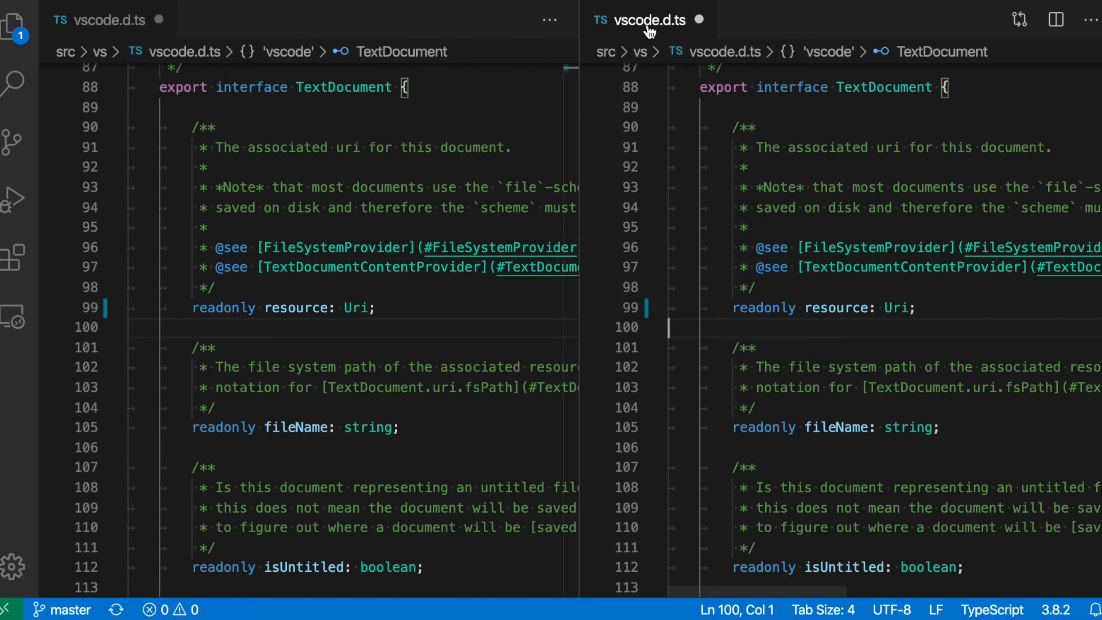
mouse_move(712, 69)
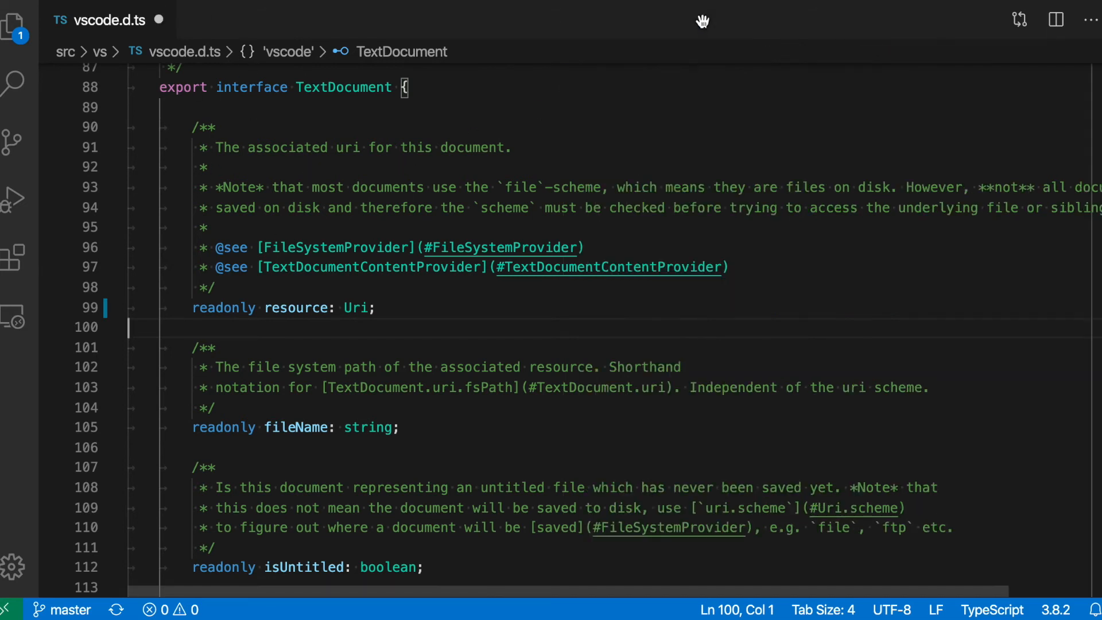
mouse_move(139, 87)
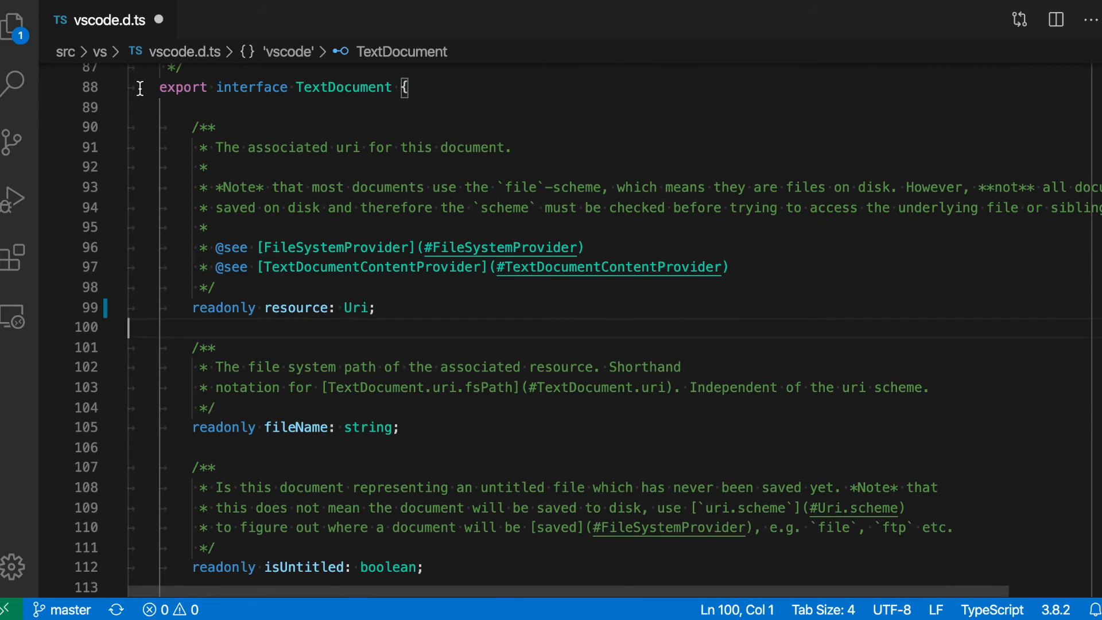
click(159, 21)
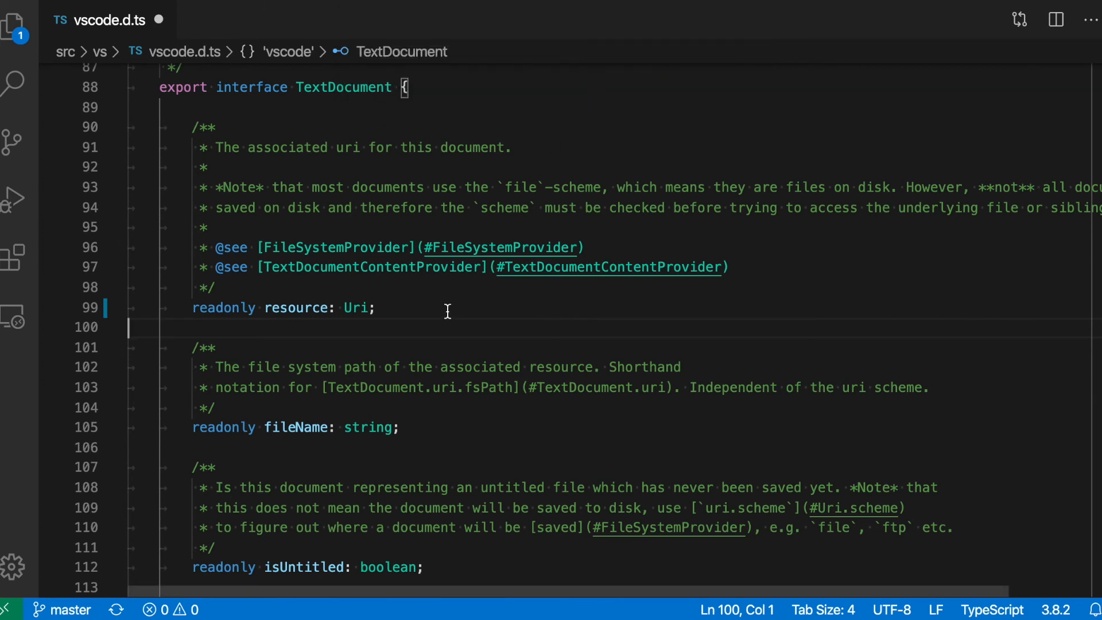
click(377, 307)
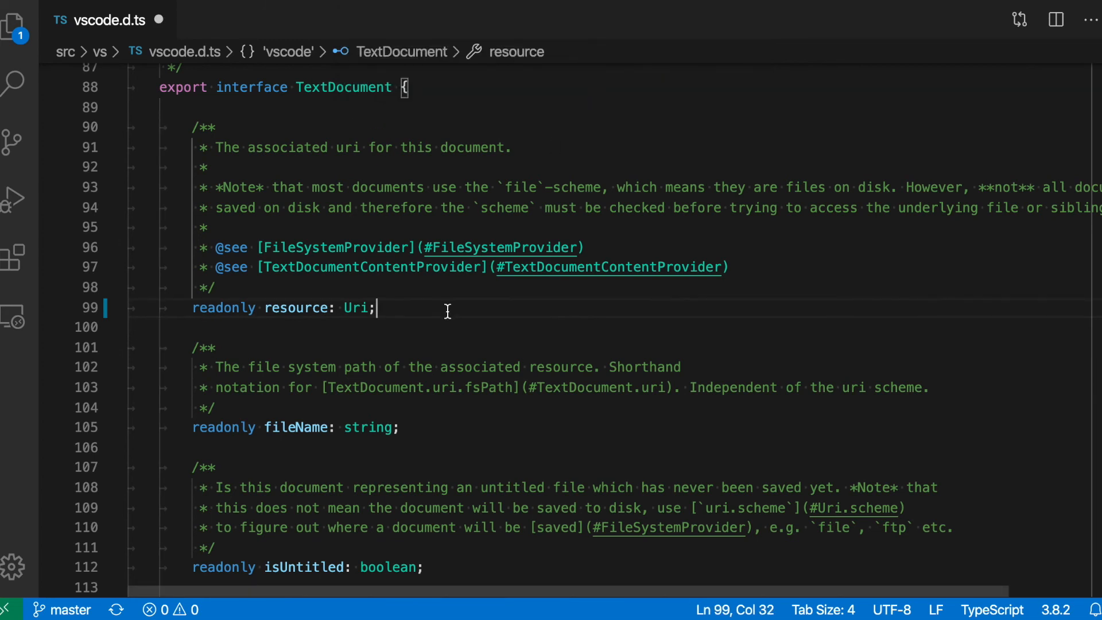